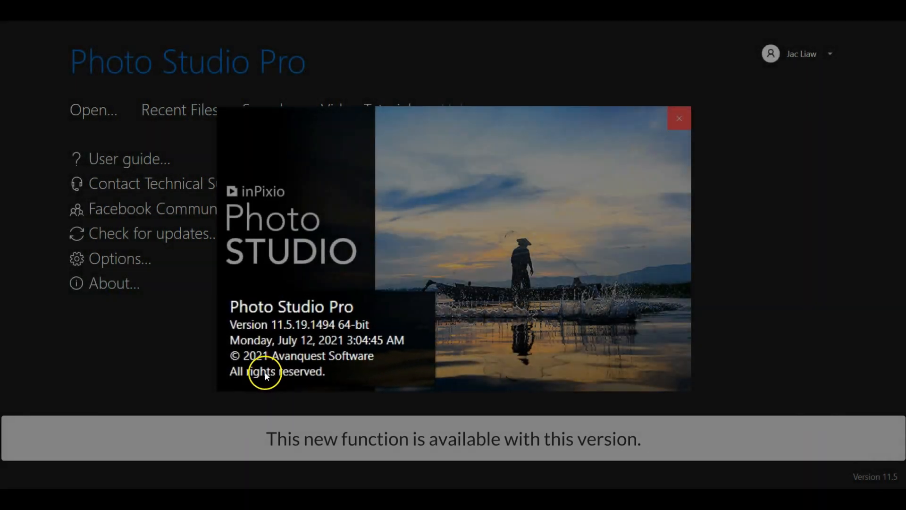
# - Dismiss the version 11.5 About window and show the three video tutorials
pyautogui.click(678, 118)
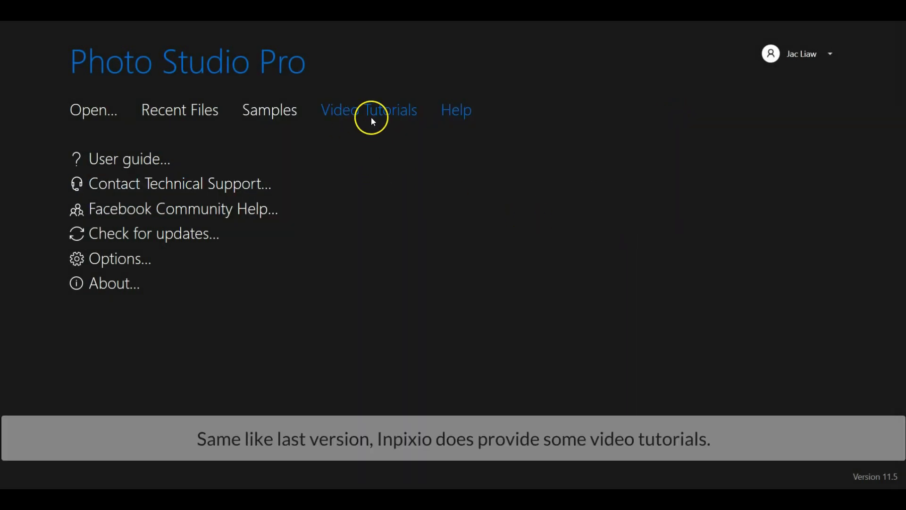
pyautogui.click(368, 110)
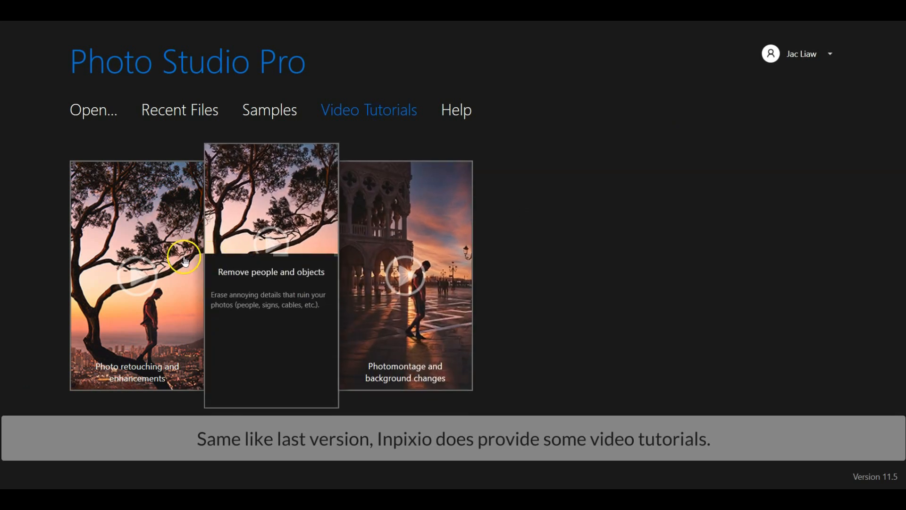
pyautogui.moveTo(404, 265)
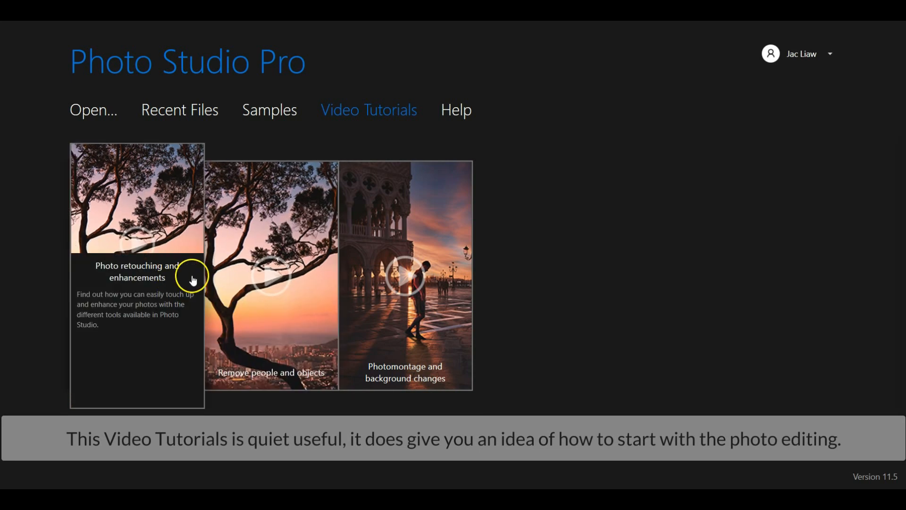
pyautogui.moveTo(293, 98)
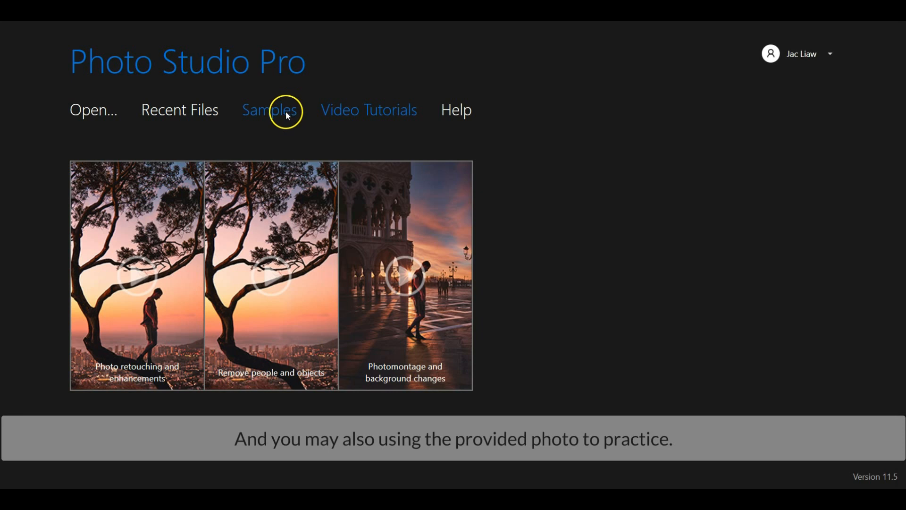
# - Browse the four sample photos, then list the recent Photo3 files
pyautogui.click(270, 110)
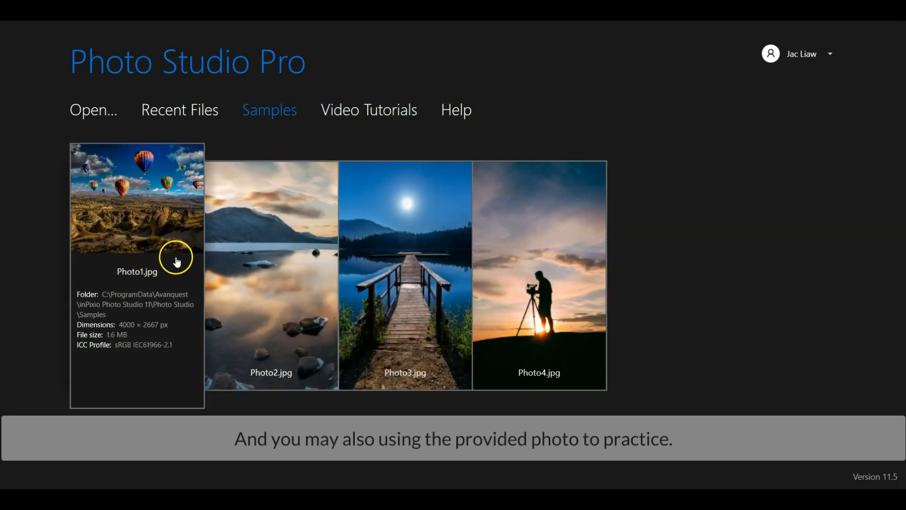
pyautogui.moveTo(405, 272)
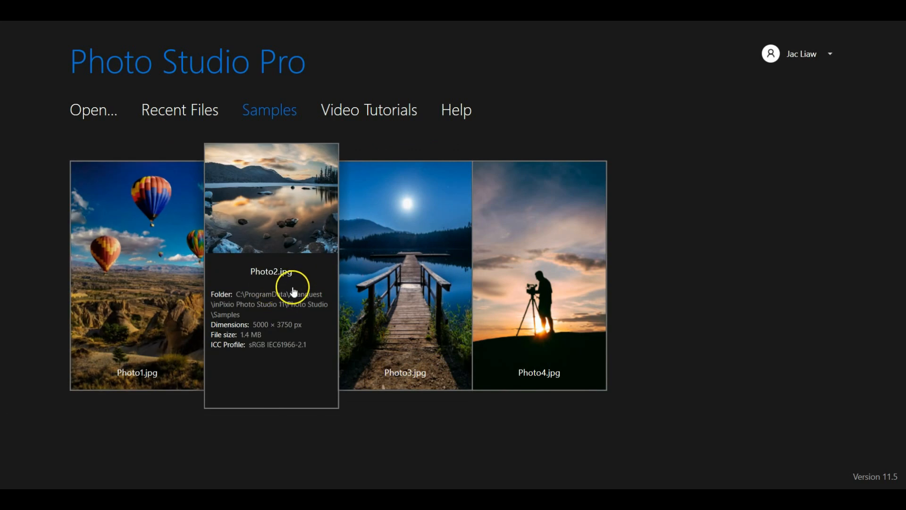
pyautogui.click(180, 110)
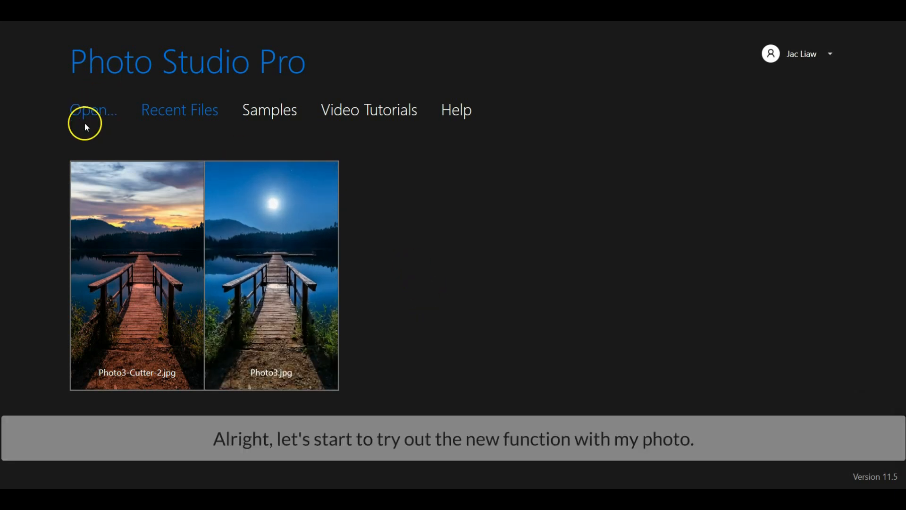
# - Open the Bangkok Khao Kho-551 hillside photo from the inPixio folder
pyautogui.click(93, 110)
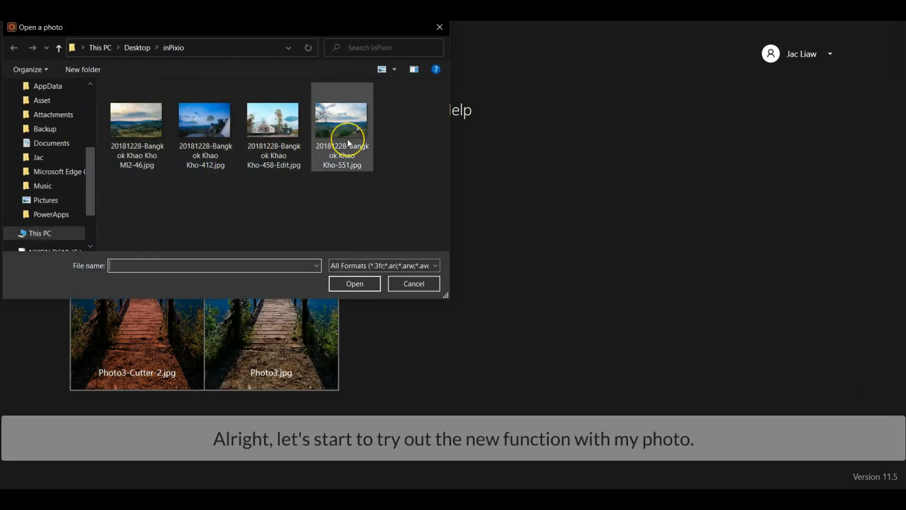
pyautogui.click(413, 284)
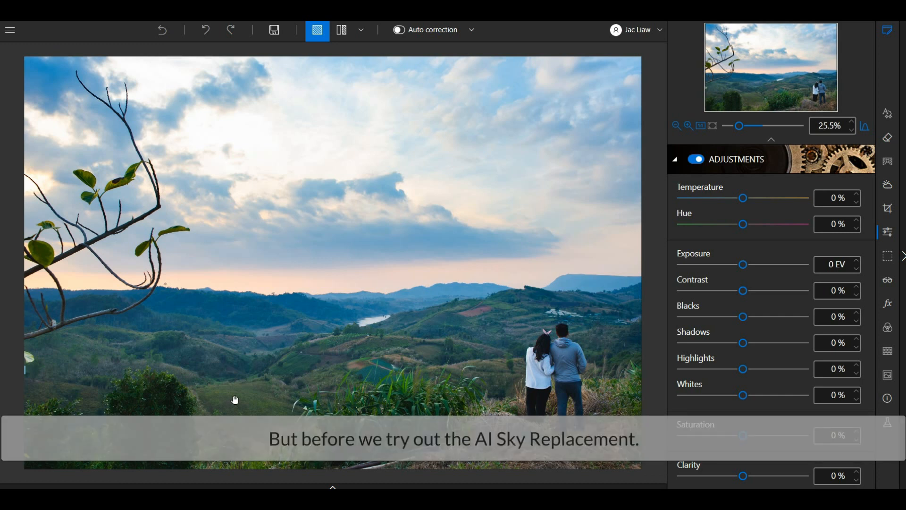
pyautogui.moveTo(45, 207)
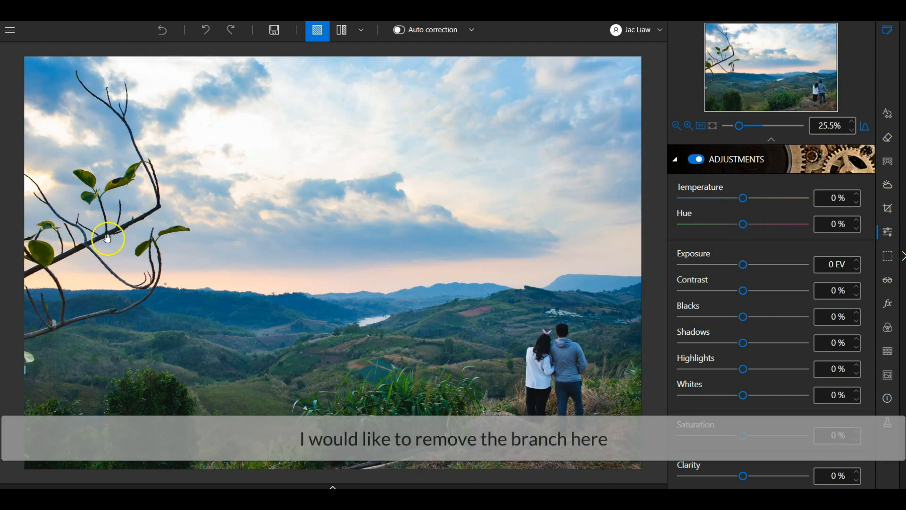
pyautogui.moveTo(101, 141)
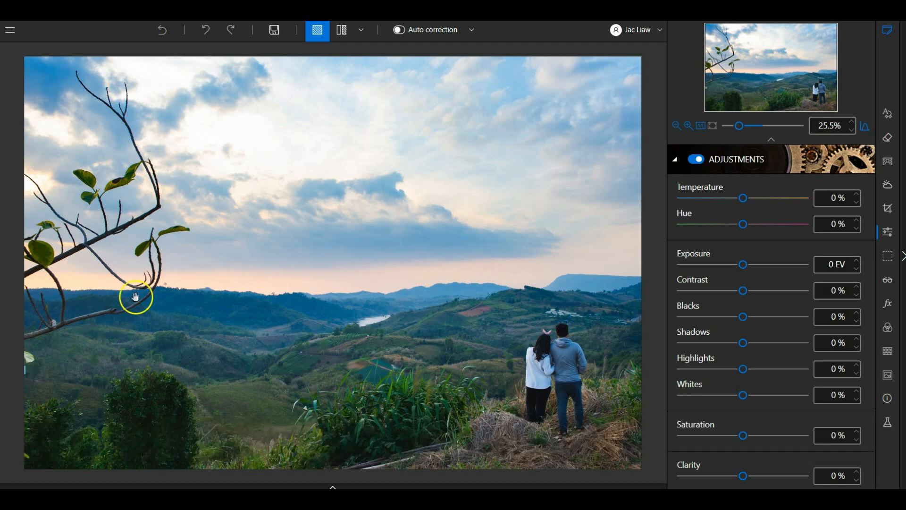
pyautogui.moveTo(503, 201)
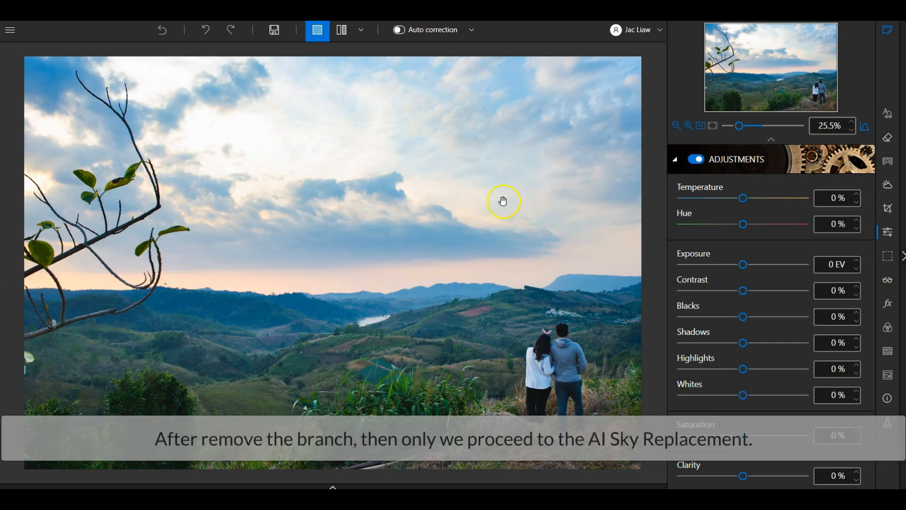
pyautogui.moveTo(401, 236)
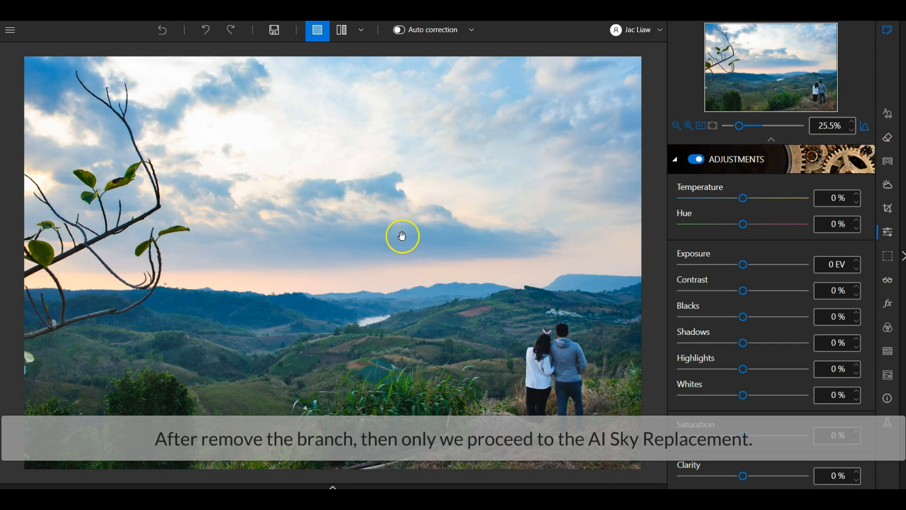
pyautogui.moveTo(466, 176)
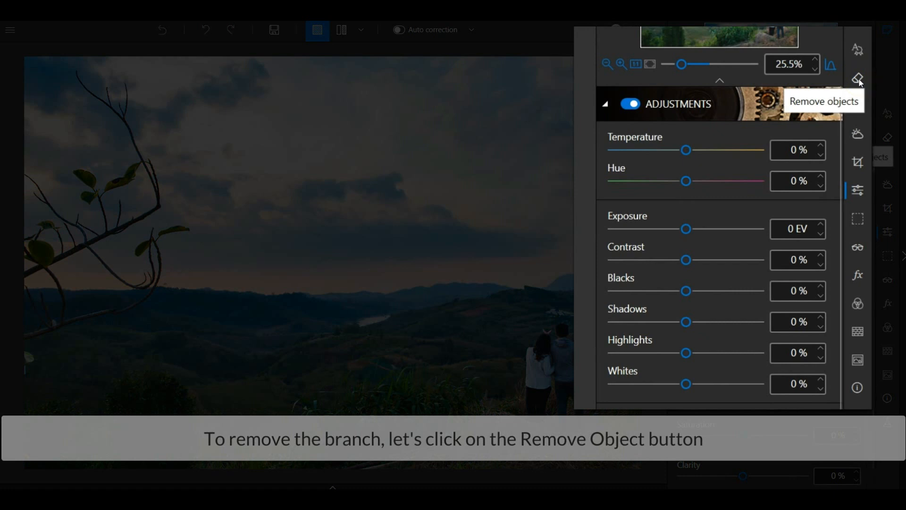
# - Start the Remove objects eraser in Edit mode with Polygon selection chosen
pyautogui.click(858, 79)
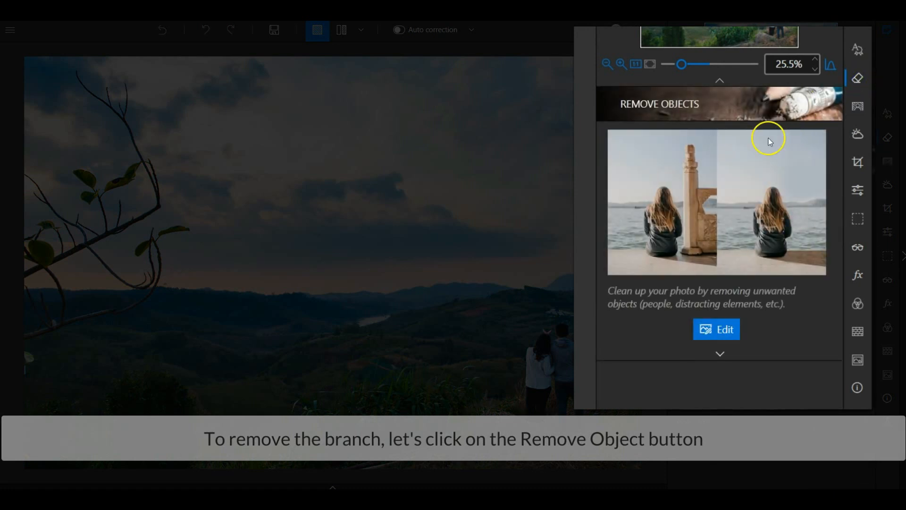
pyautogui.click(716, 329)
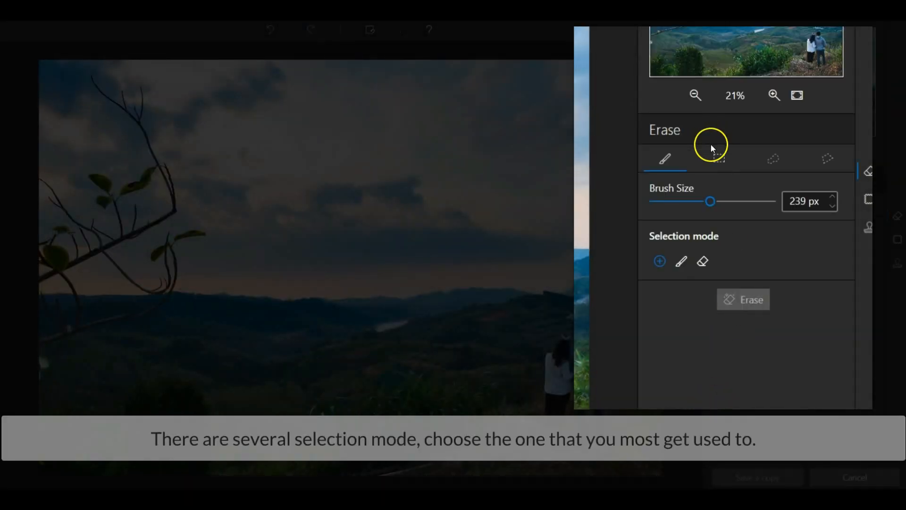
pyautogui.click(827, 159)
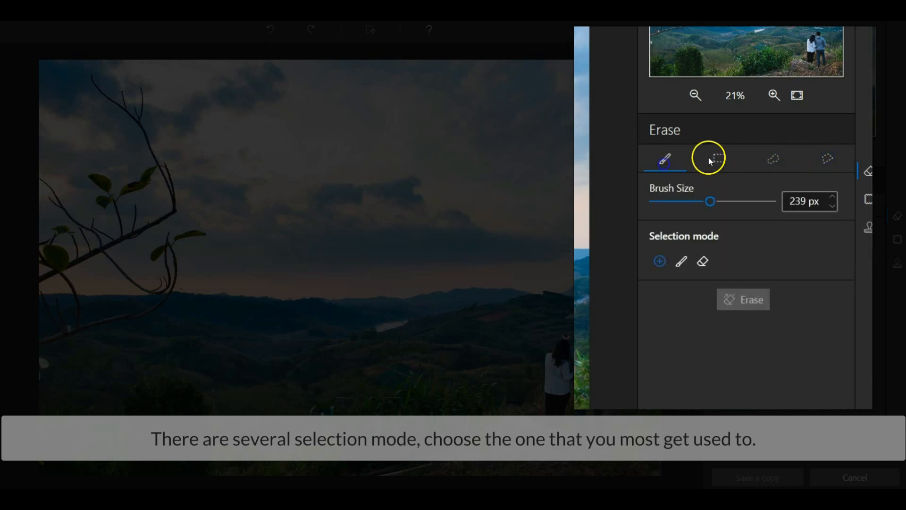
pyautogui.click(827, 159)
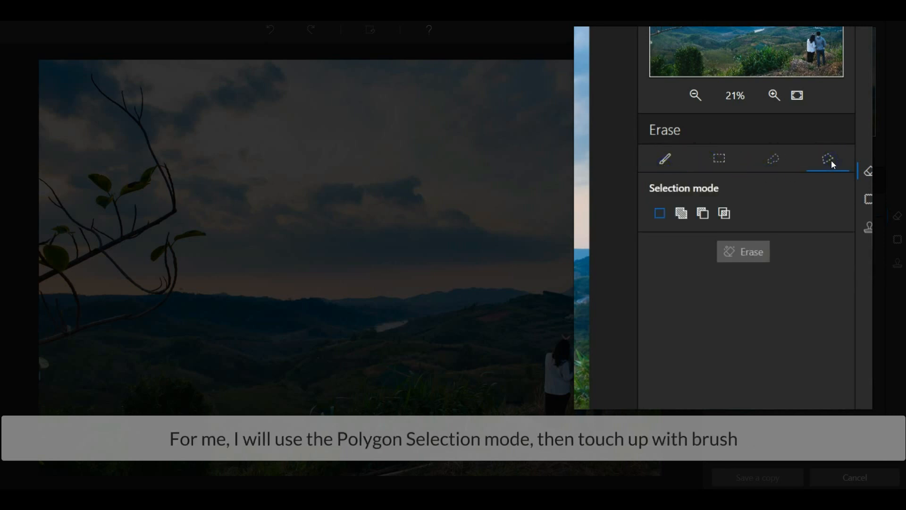
pyautogui.moveTo(828, 159)
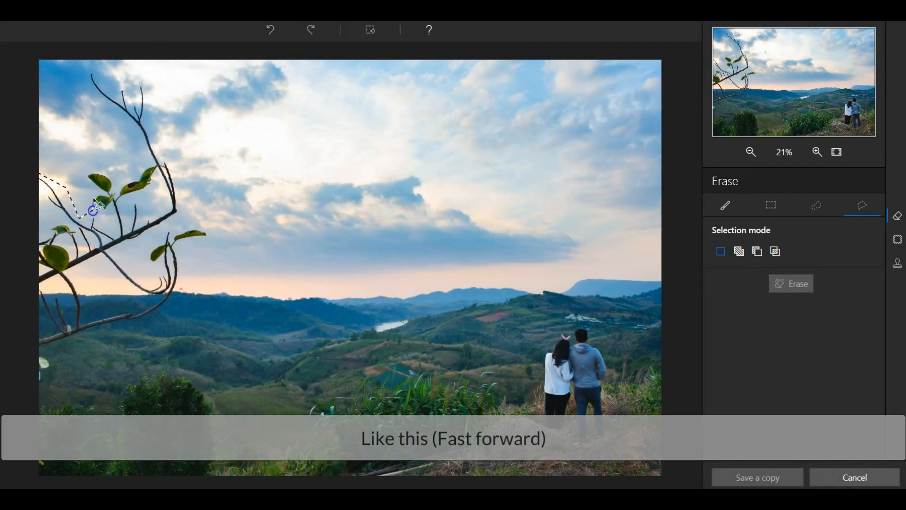
# - Outline the branch on the left hillside with a polygon and erase it
pyautogui.moveTo(93, 209); pyautogui.dragTo(110, 87)
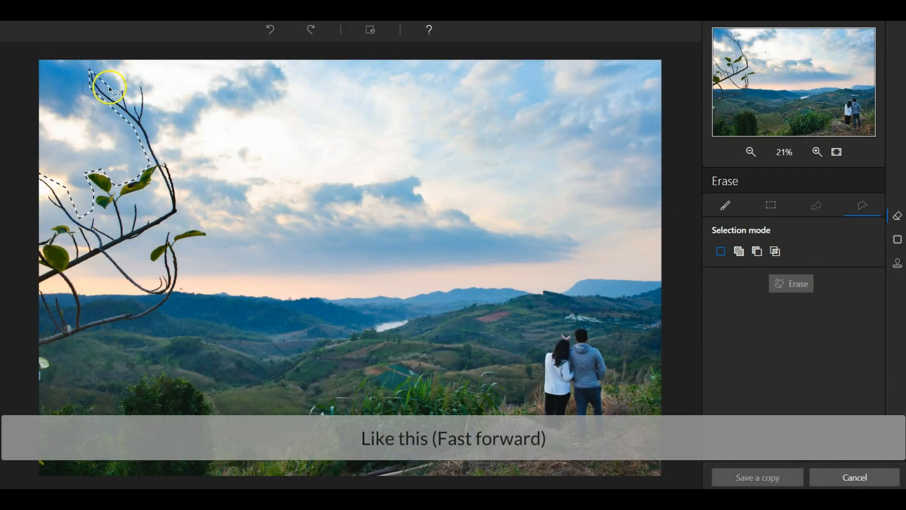
pyautogui.moveTo(110, 90); pyautogui.dragTo(182, 294)
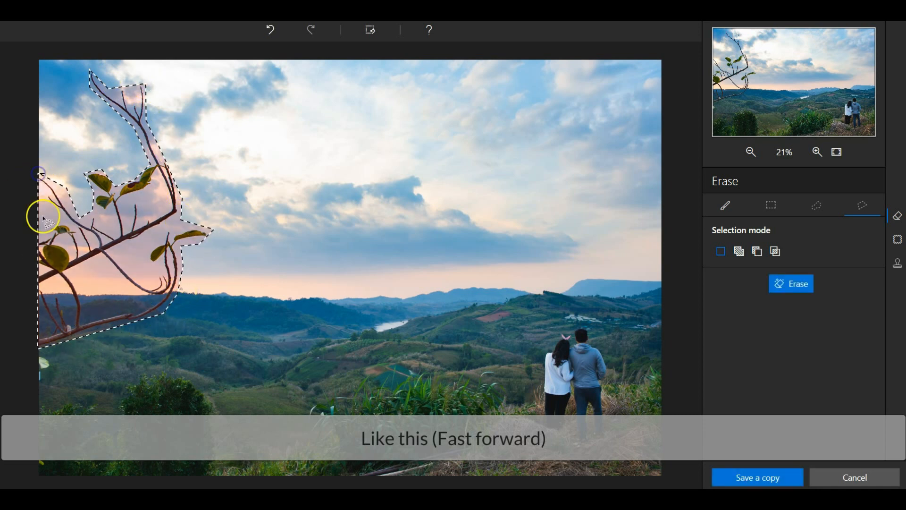
pyautogui.click(790, 283)
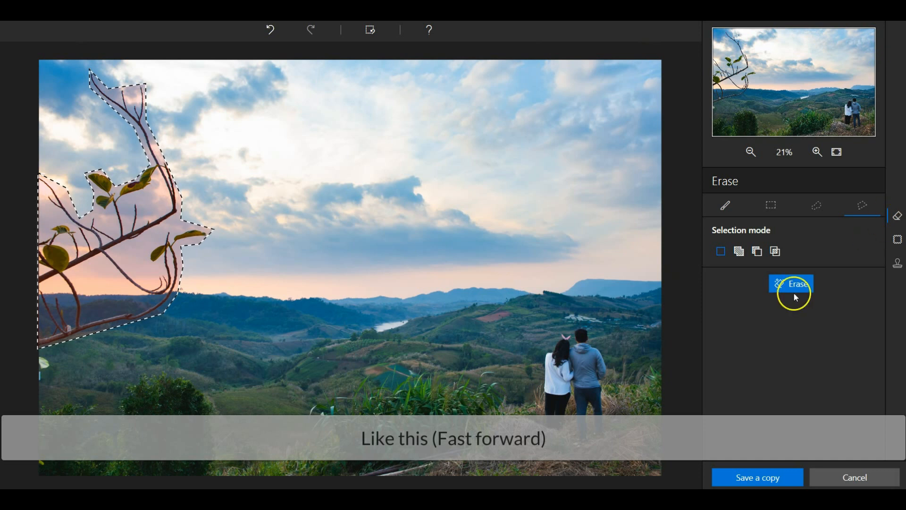
pyautogui.click(791, 284)
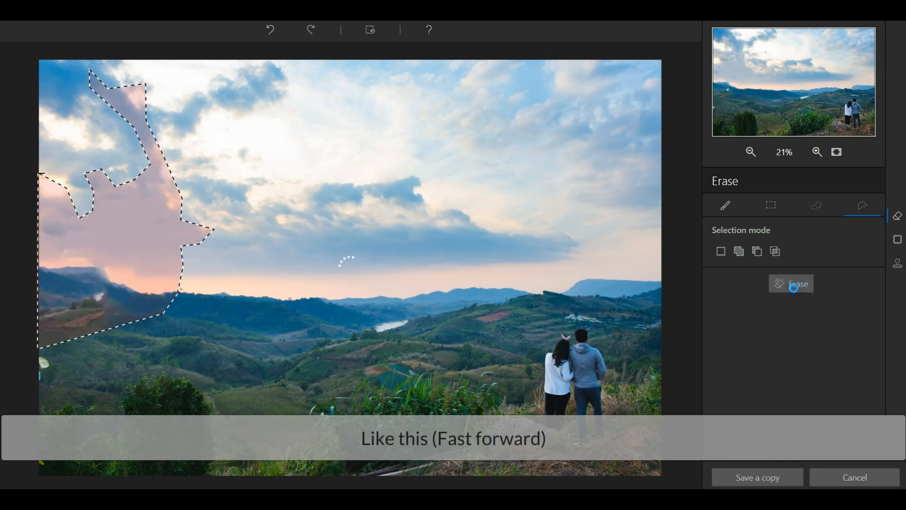
# - Brush away the leftover branch patches and save the result as a copy
pyautogui.click(791, 283)
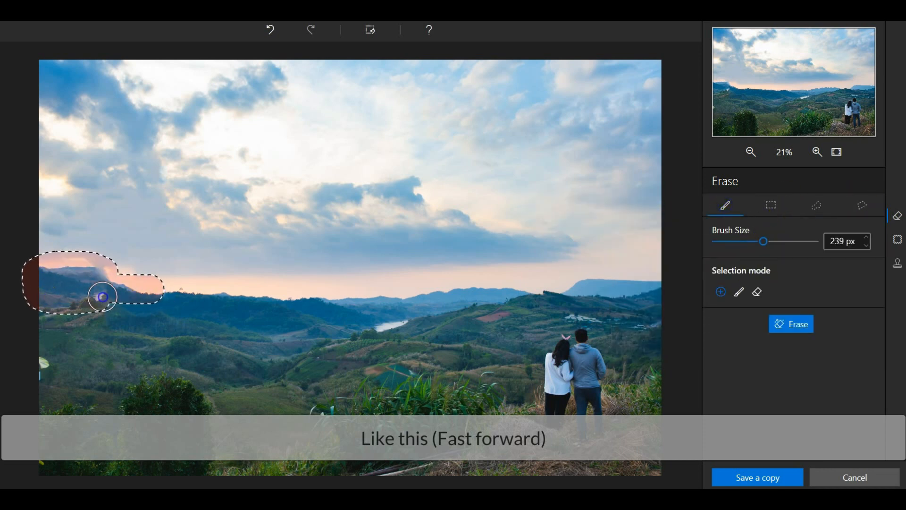
pyautogui.click(790, 324)
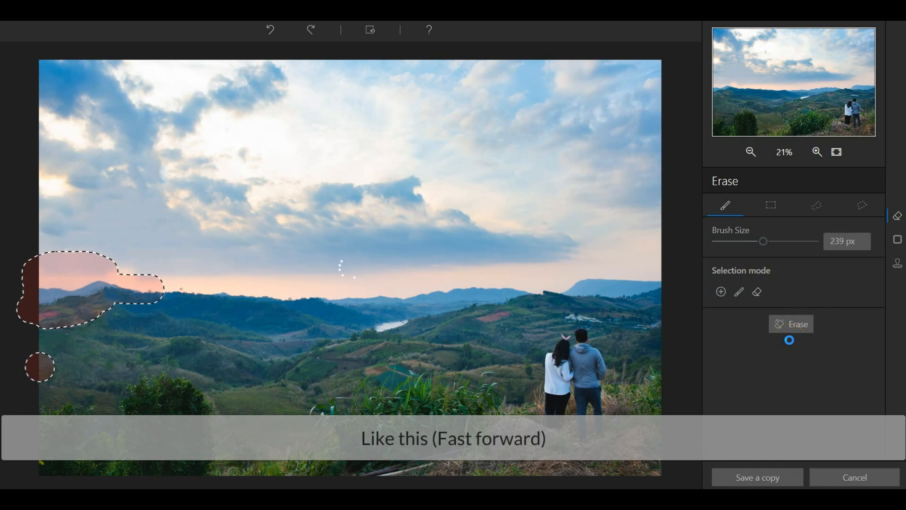
pyautogui.click(791, 324)
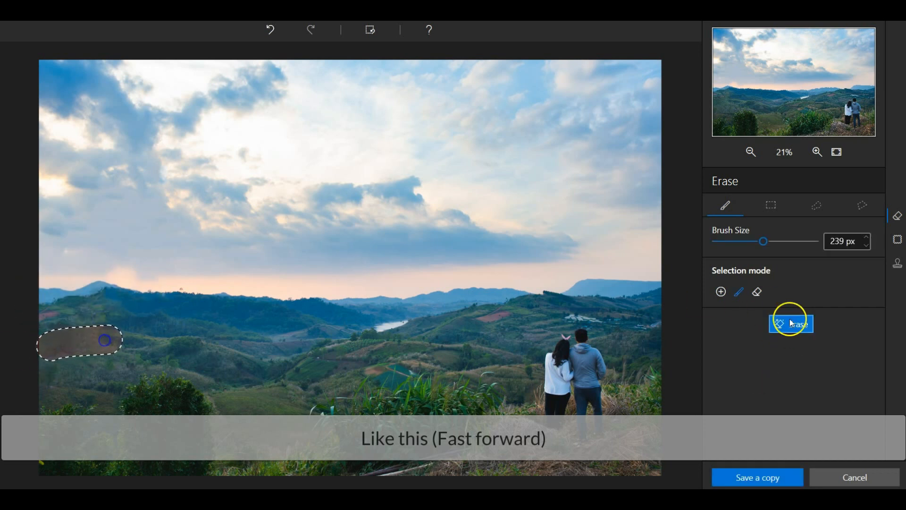
pyautogui.click(791, 324)
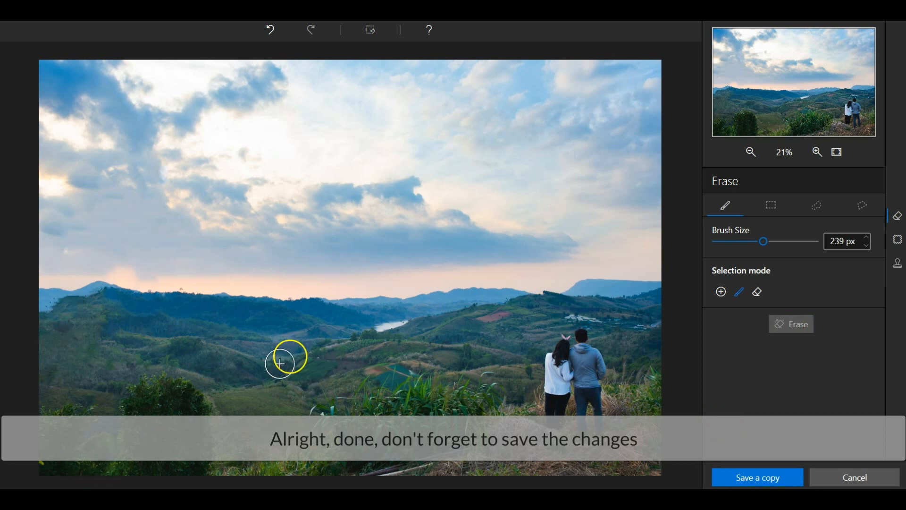
pyautogui.moveTo(141, 178)
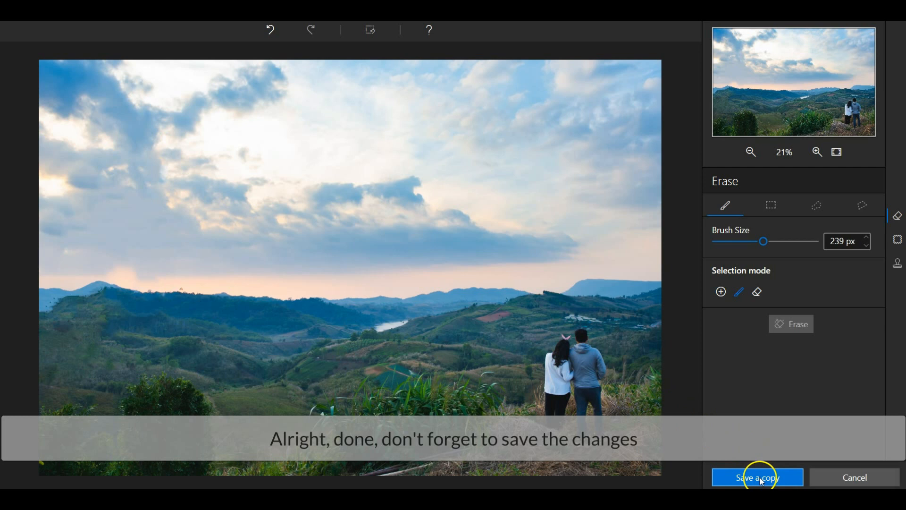
pyautogui.click(757, 477)
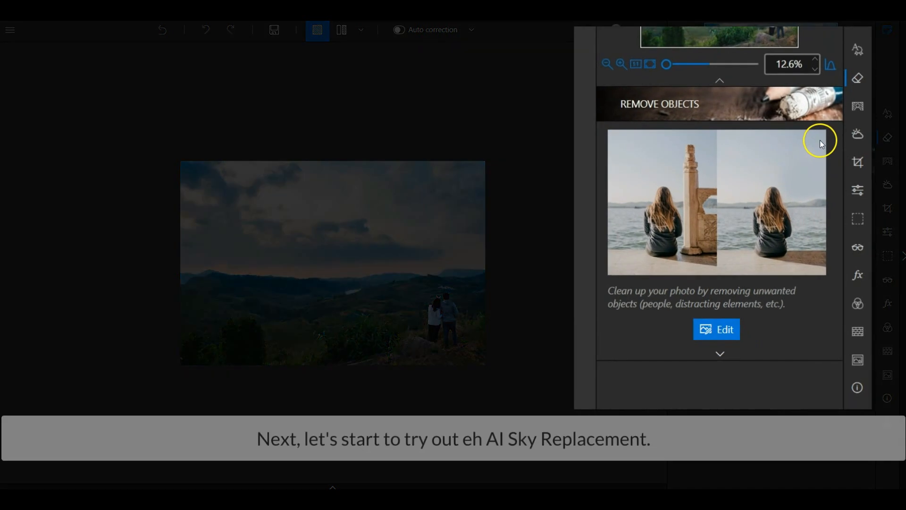
# - Run Replace Automatically AI from the Sky tool to cut out the sky
pyautogui.click(858, 135)
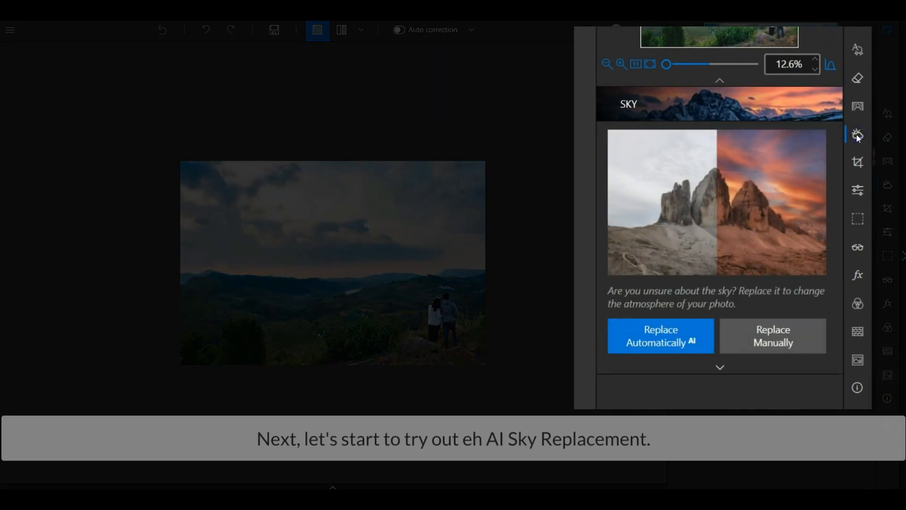
pyautogui.moveTo(857, 139)
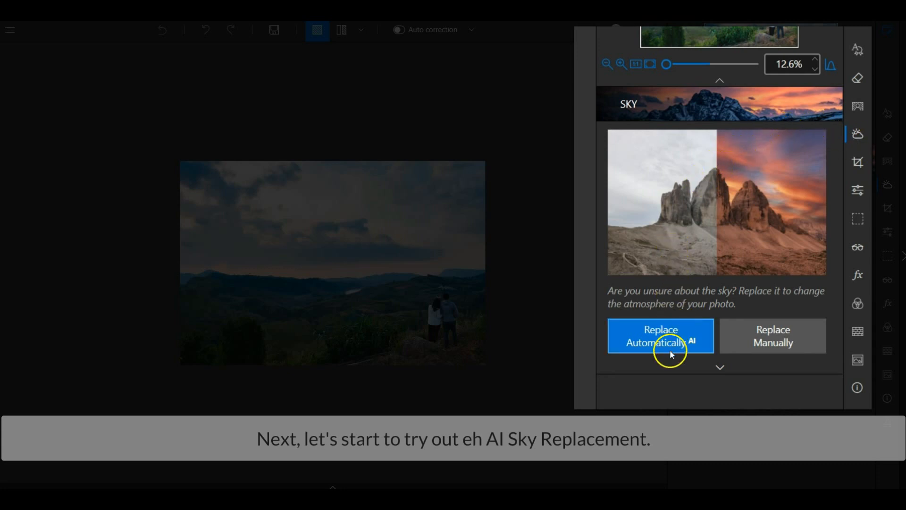
pyautogui.click(660, 336)
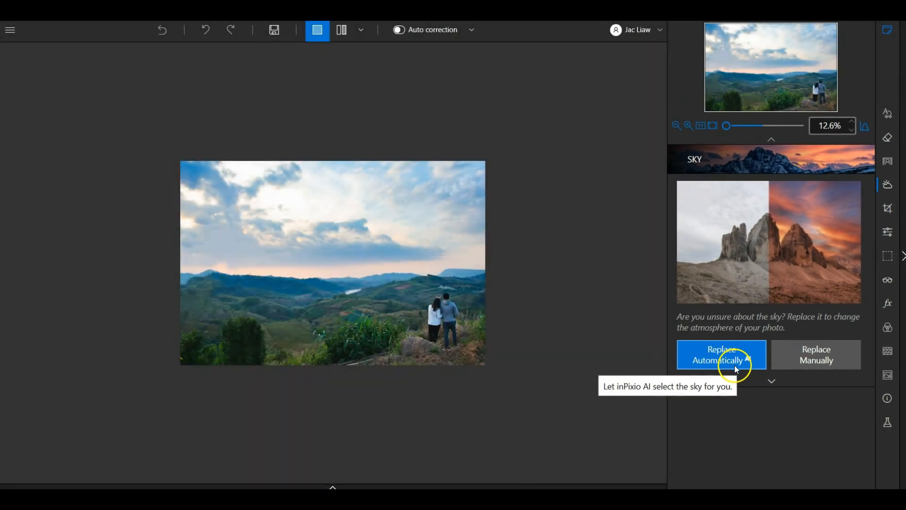
pyautogui.click(721, 355)
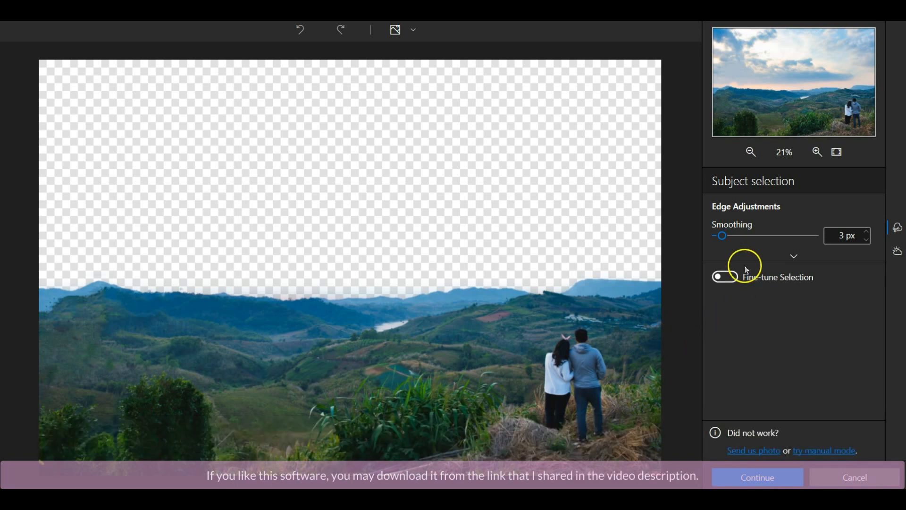
# - Toggle Fine-tune Selection on and off, then accept the AI sky cutout
pyautogui.click(721, 277)
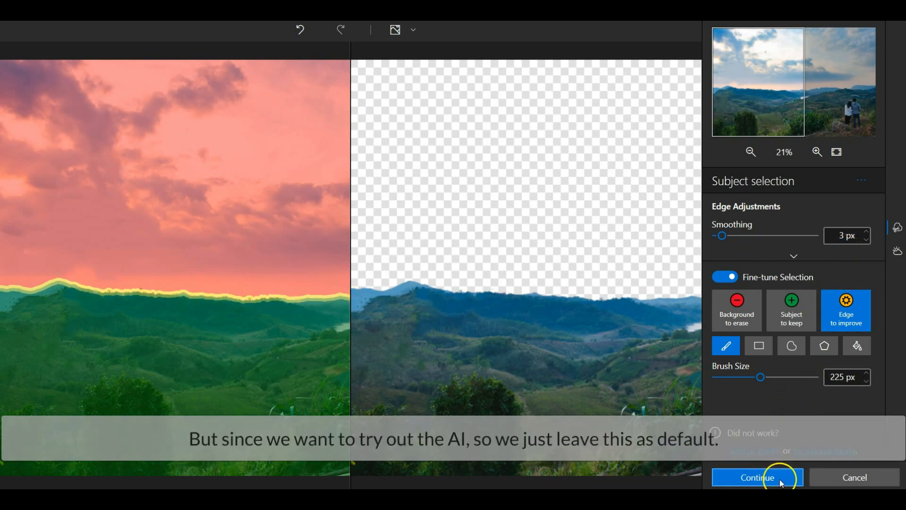
pyautogui.click(725, 278)
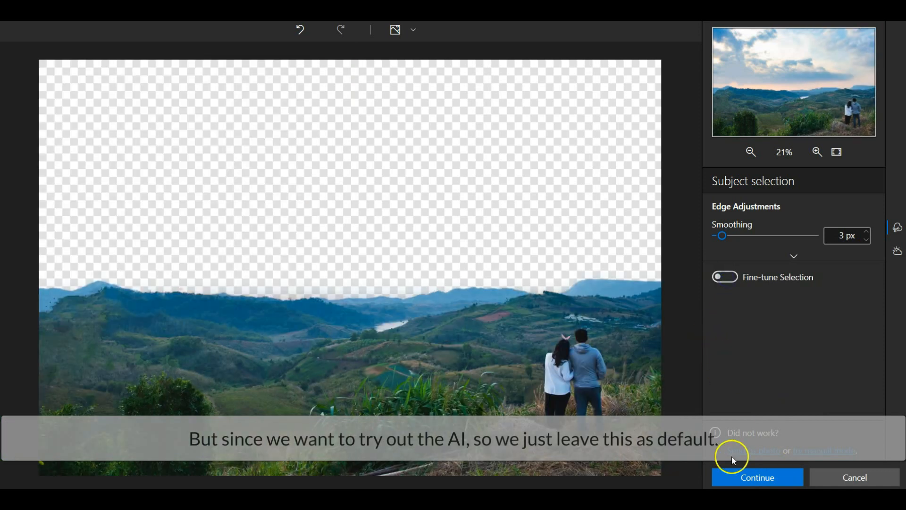
pyautogui.click(758, 477)
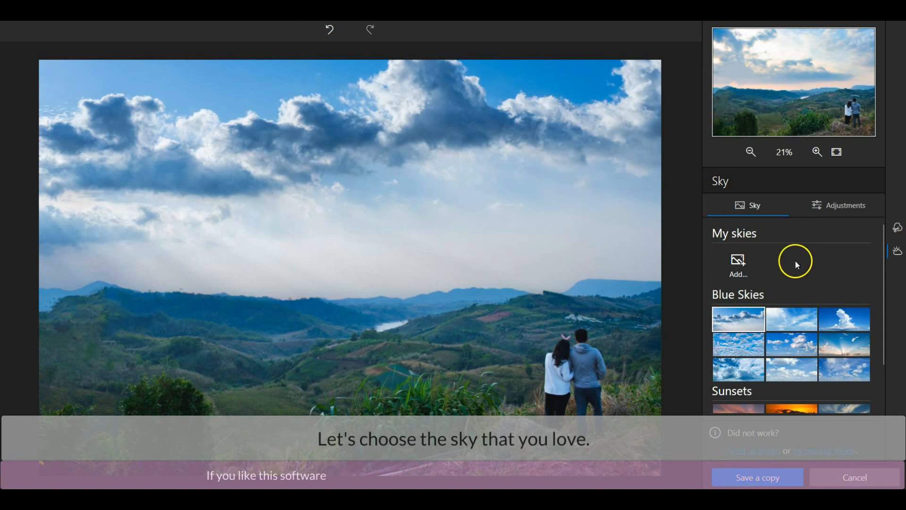
# - Try several Blue Skies presets and settle on the dramatic stormy cloud sky
pyautogui.click(738, 344)
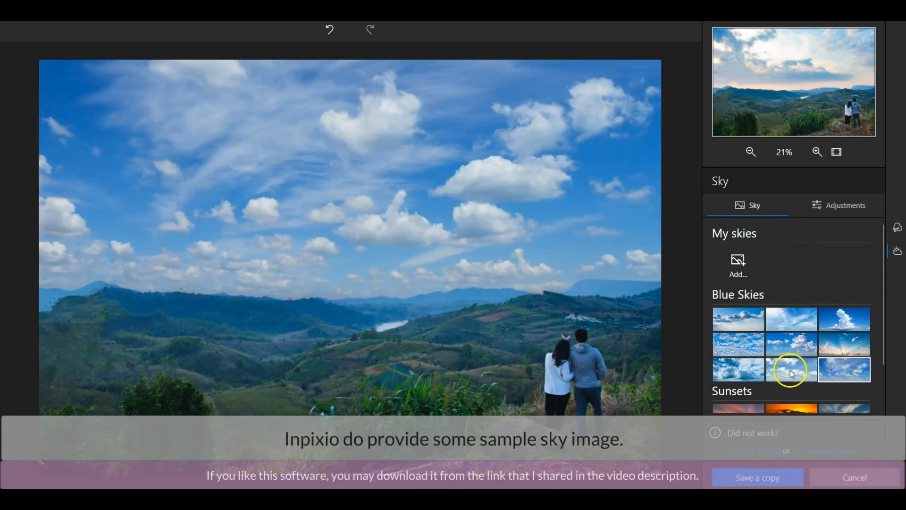
pyautogui.click(791, 347)
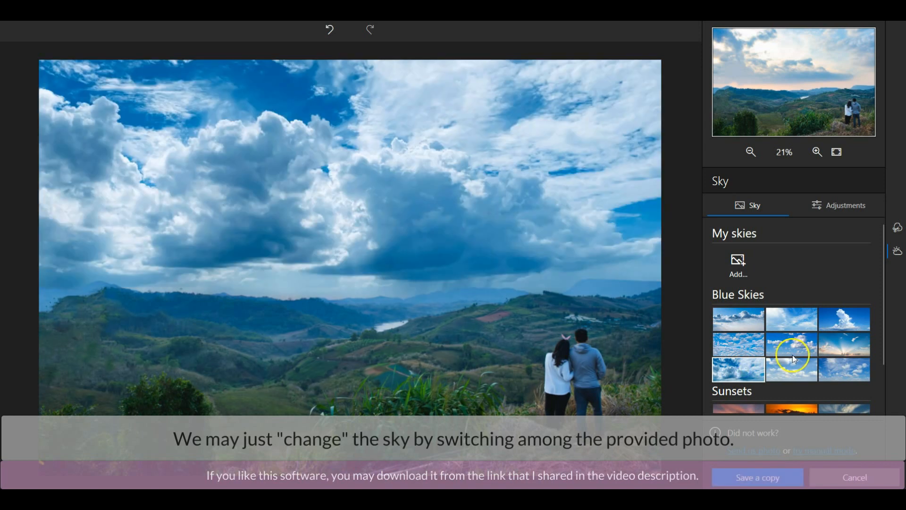
pyautogui.click(791, 319)
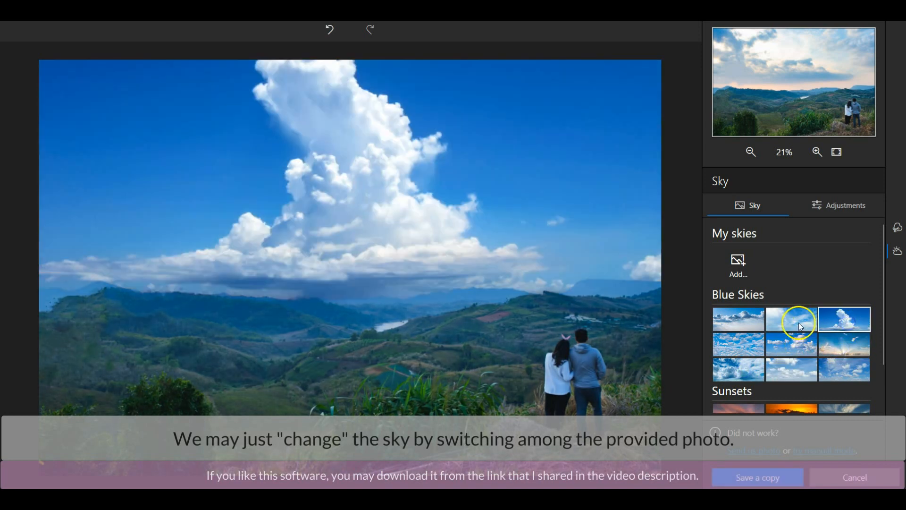
pyautogui.click(738, 370)
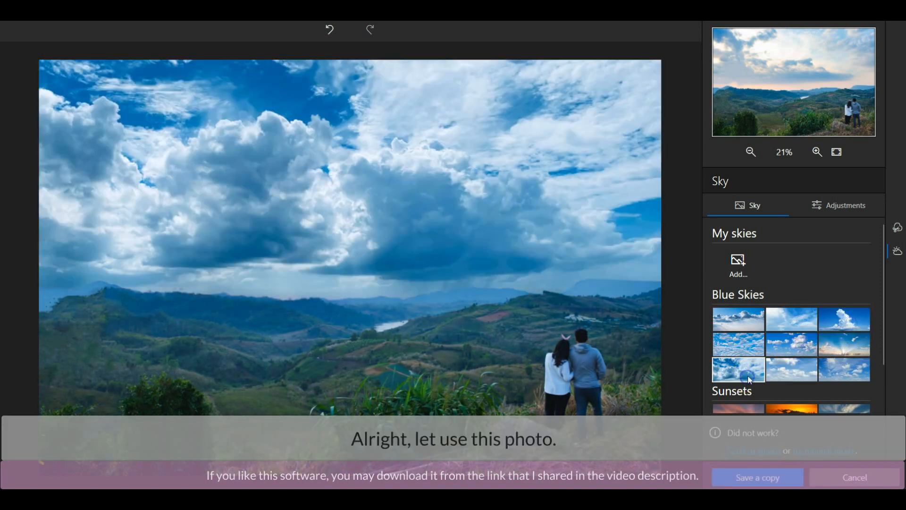
pyautogui.click(839, 205)
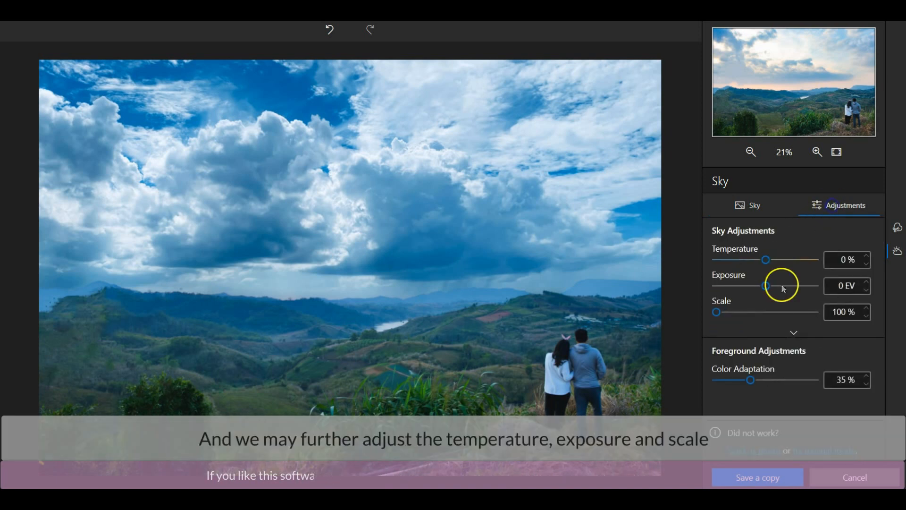
# - Set sky temperature 0, exposure +0.06 EV, scale 135% and colour adaptation 32%
pyautogui.moveTo(766, 259); pyautogui.dragTo(794, 260)
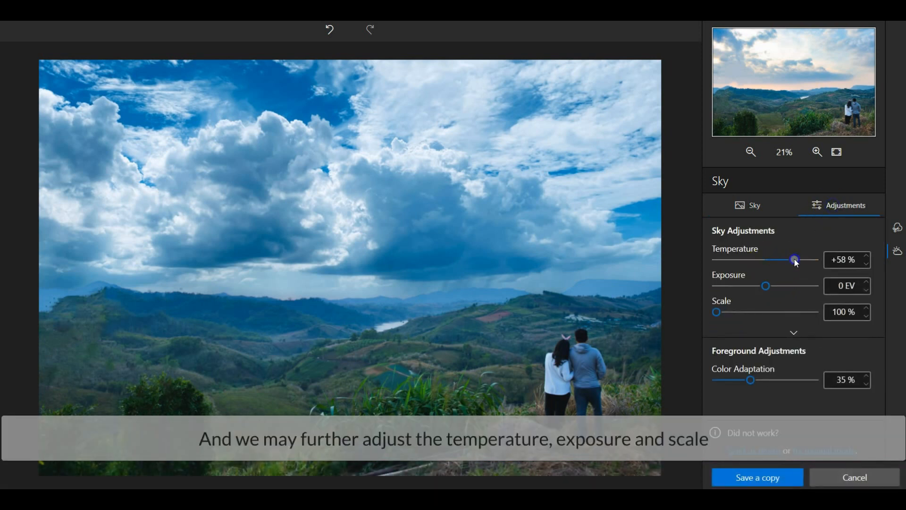
pyautogui.moveTo(793, 259); pyautogui.dragTo(796, 260)
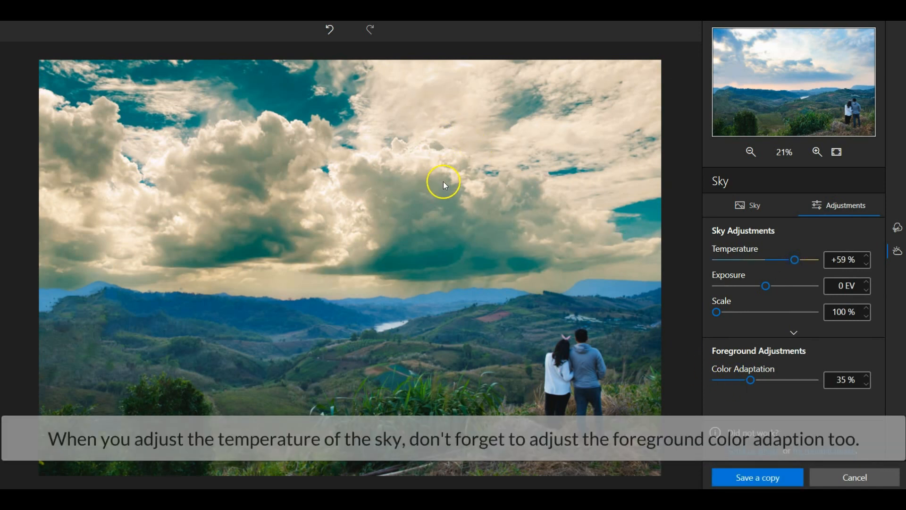
pyautogui.moveTo(670, 381)
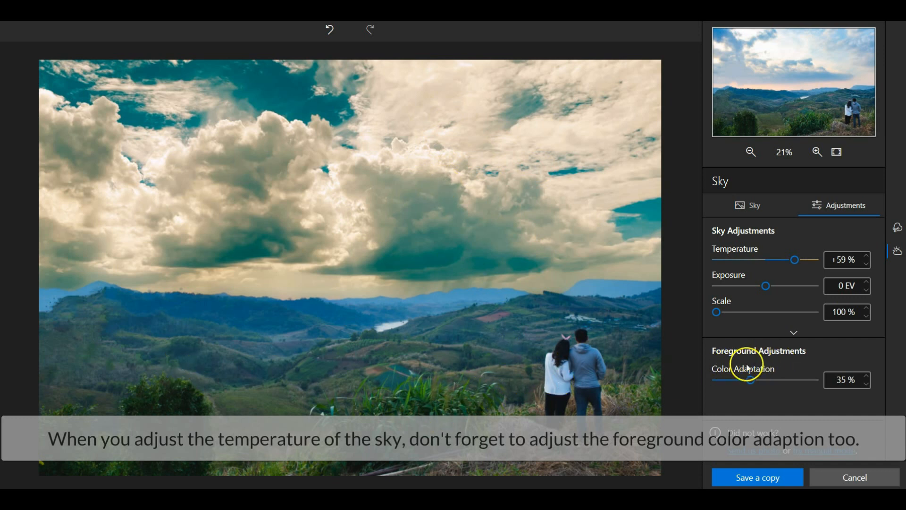
pyautogui.moveTo(752, 379); pyautogui.dragTo(739, 380)
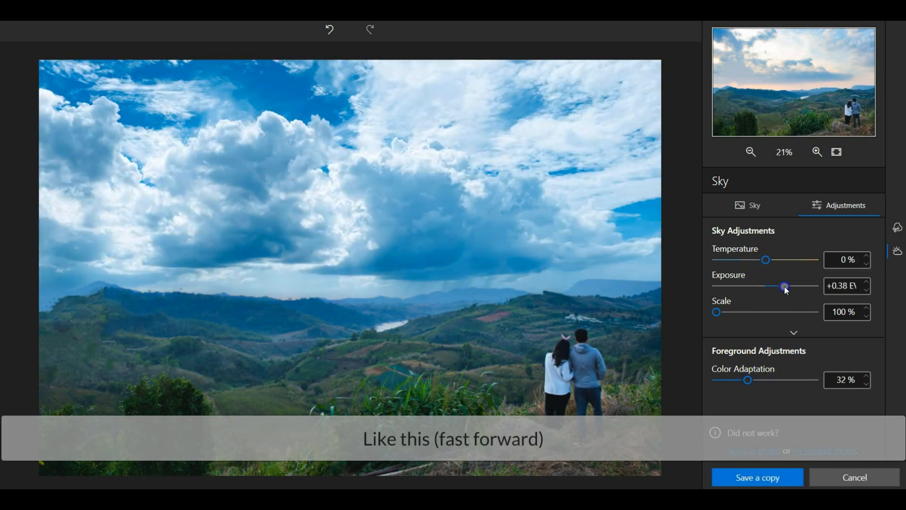
pyautogui.moveTo(716, 312); pyautogui.dragTo(750, 312)
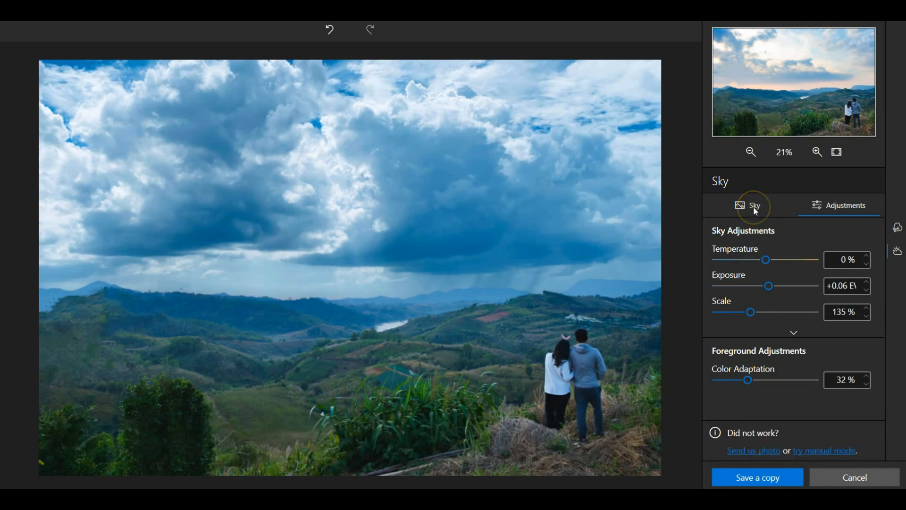
# - Return from the sky adjustments to the sample sky preset gallery
pyautogui.click(747, 206)
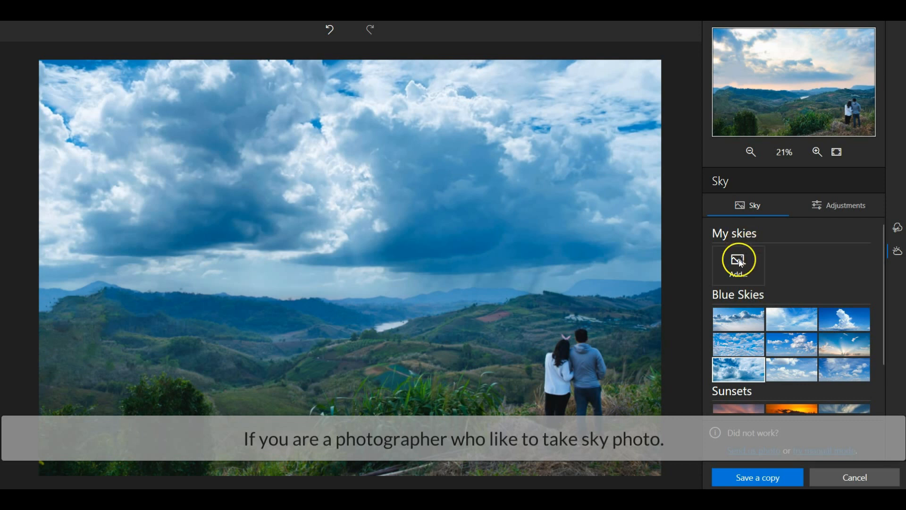
pyautogui.moveTo(739, 260)
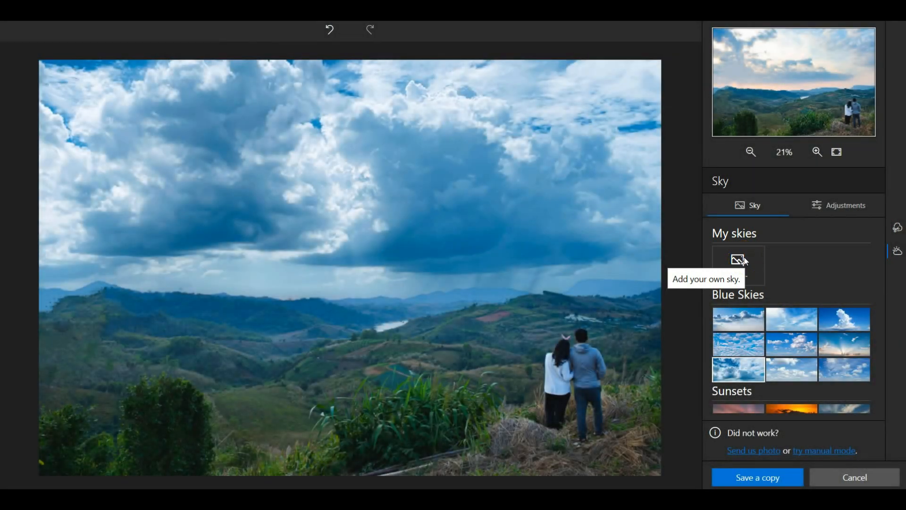
pyautogui.moveTo(790, 257)
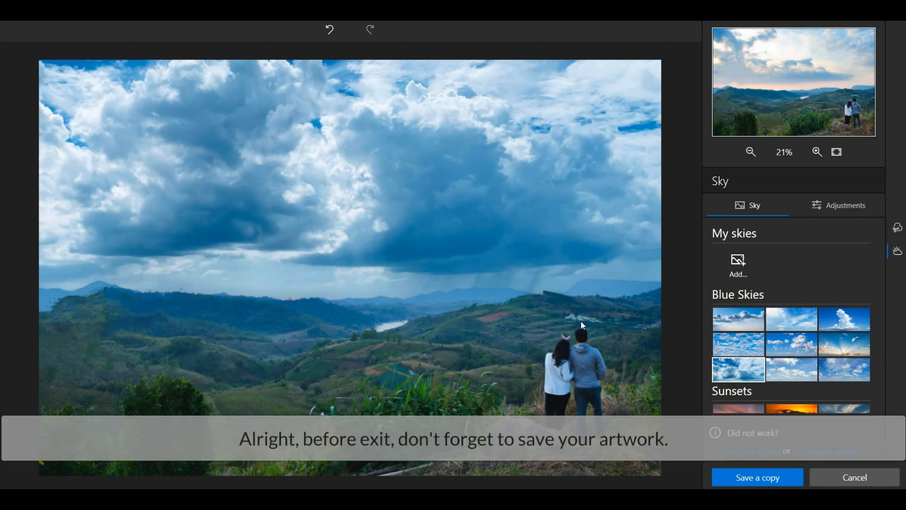
# - Save a copy with the stormy blue sky applied and return to the main editor
pyautogui.click(757, 477)
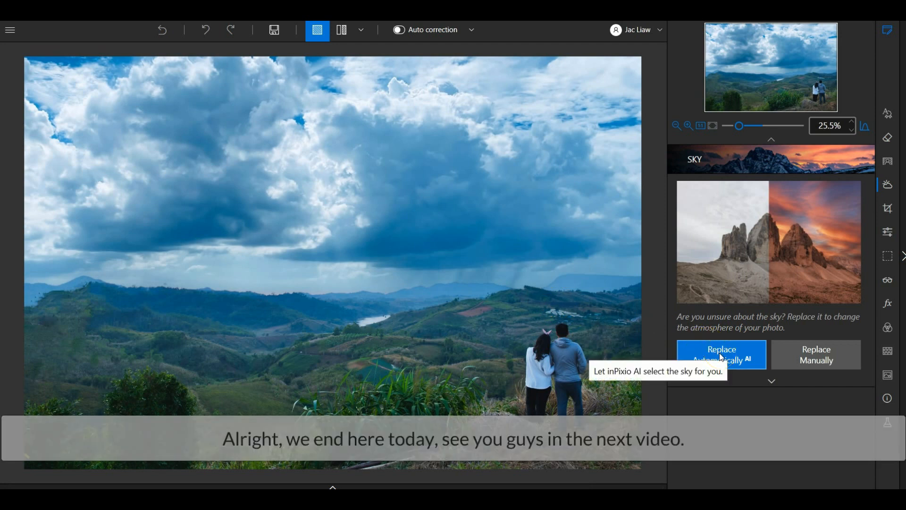
pyautogui.moveTo(818, 411)
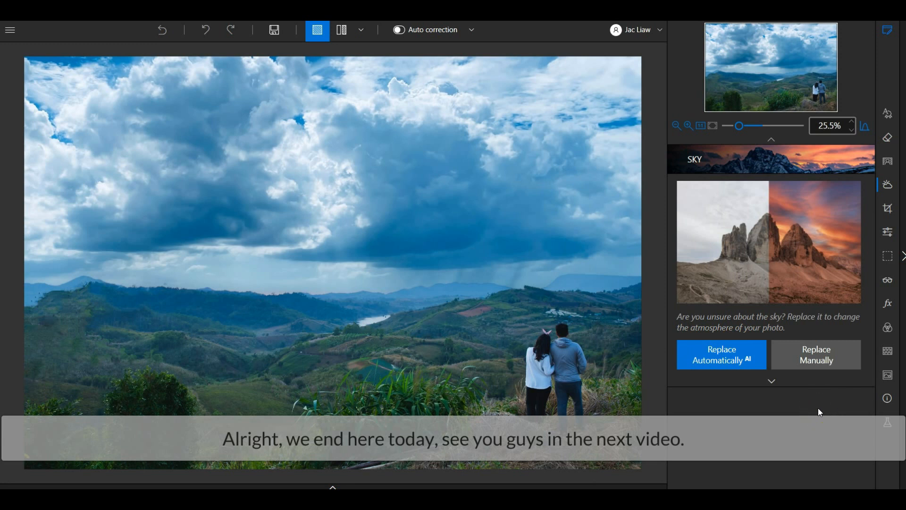